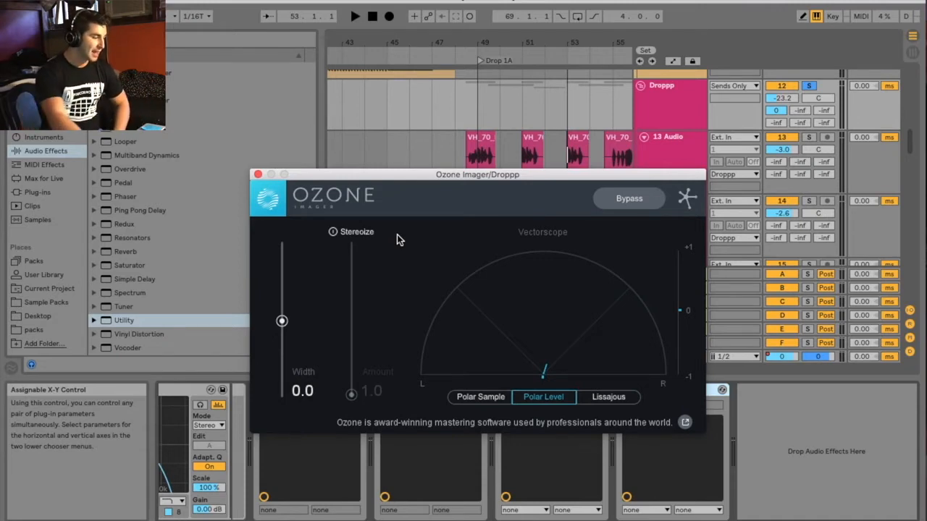
mouse_move(434, 223)
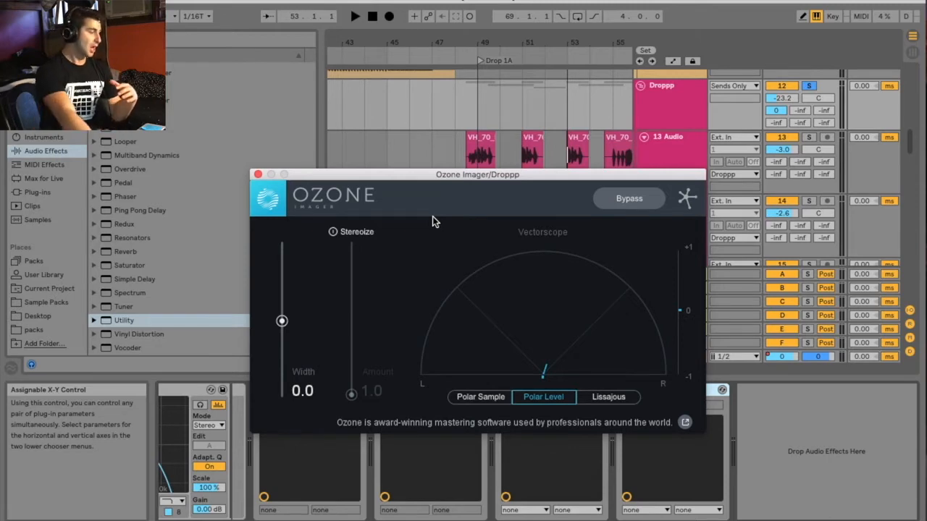
Close the Ozone Imager plug-in window, returning to the Droppp track's device chain
left_click(258, 174)
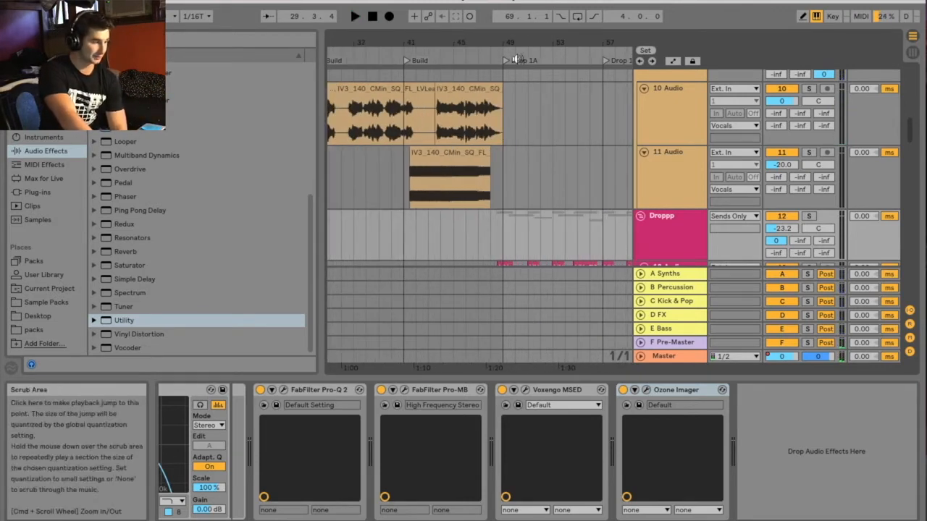
left_click(353, 16)
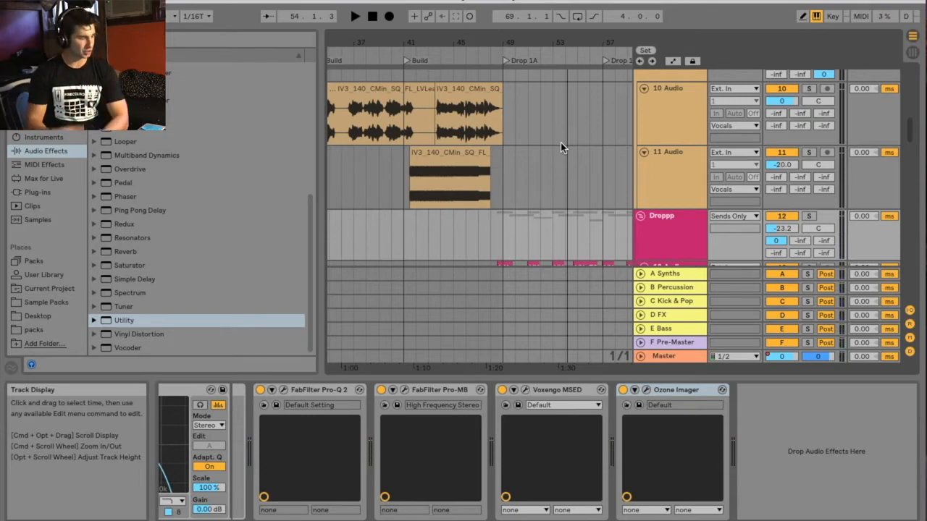
scroll("down", 3)
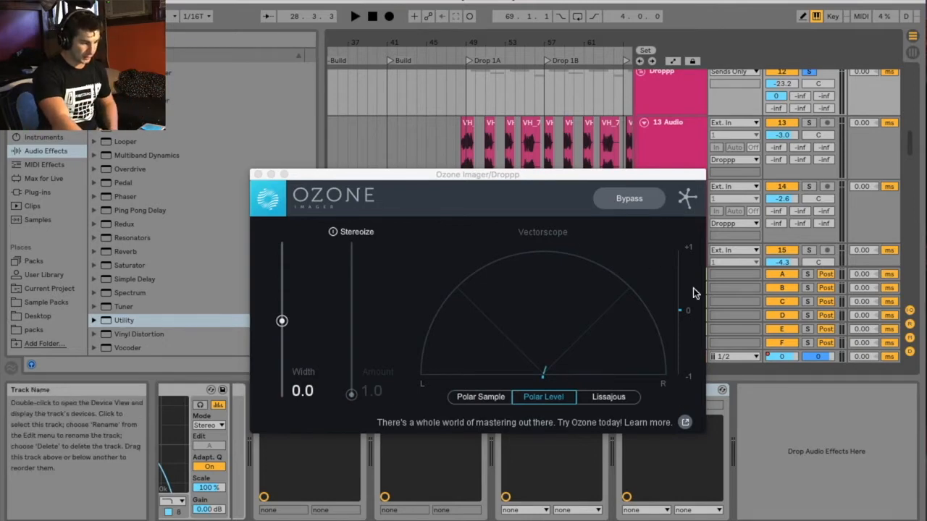
mouse_move(688, 261)
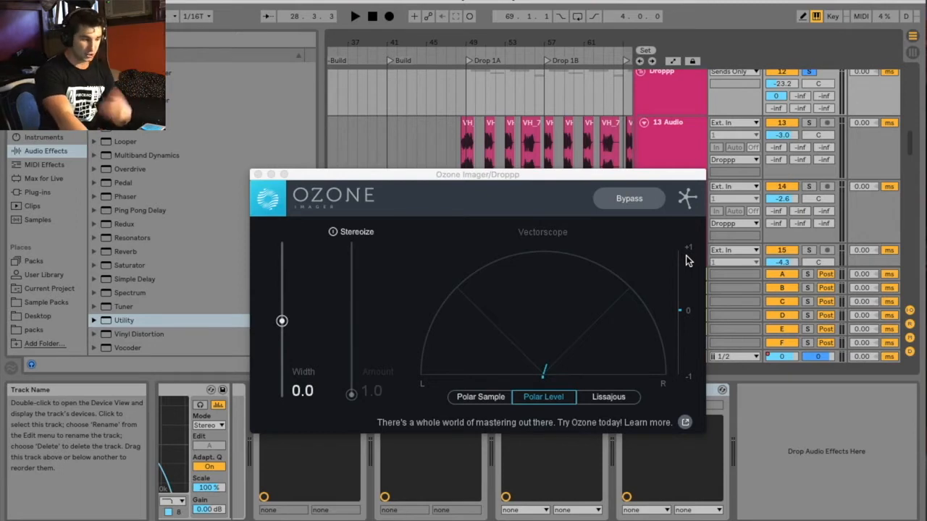
mouse_move(650, 264)
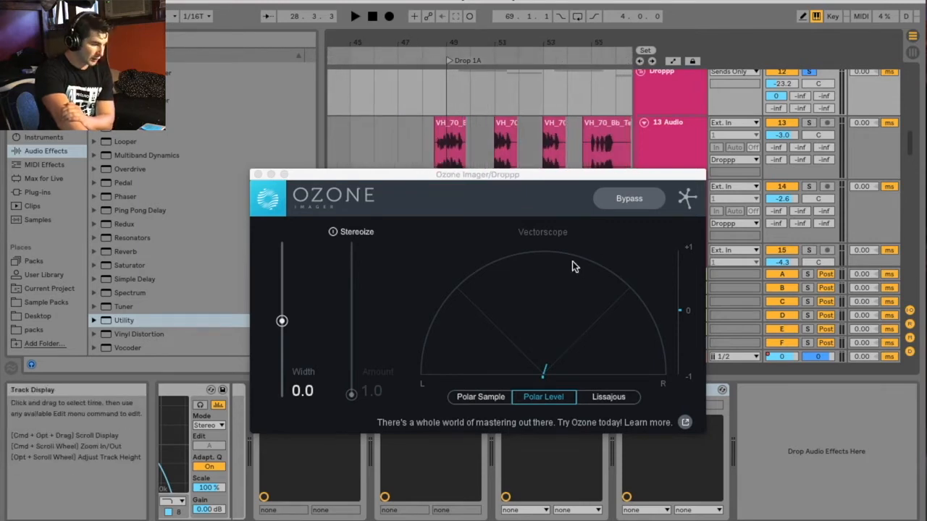
Cycle the vectorscope through Lissajous, Polar Level and Polar Sample during playback, ending on Lissajous
left_click(608, 397)
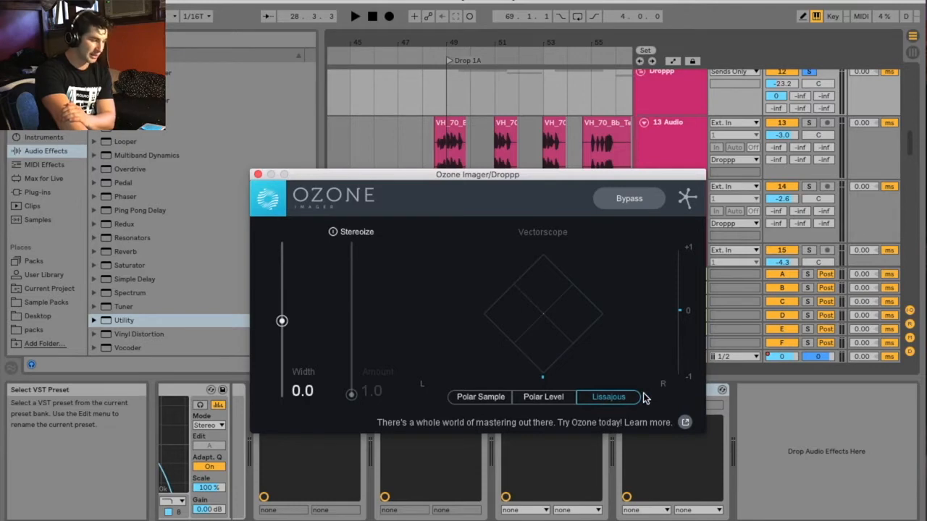
left_click(542, 397)
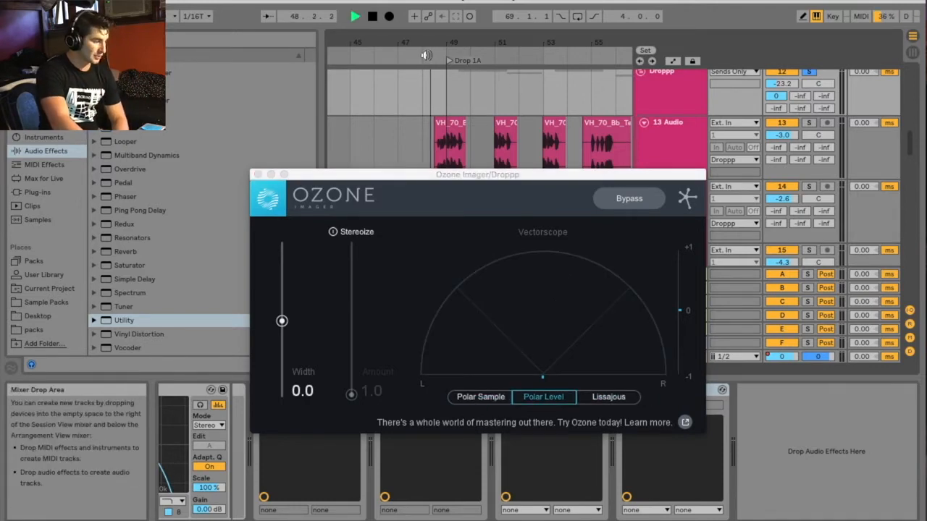
left_click(354, 16)
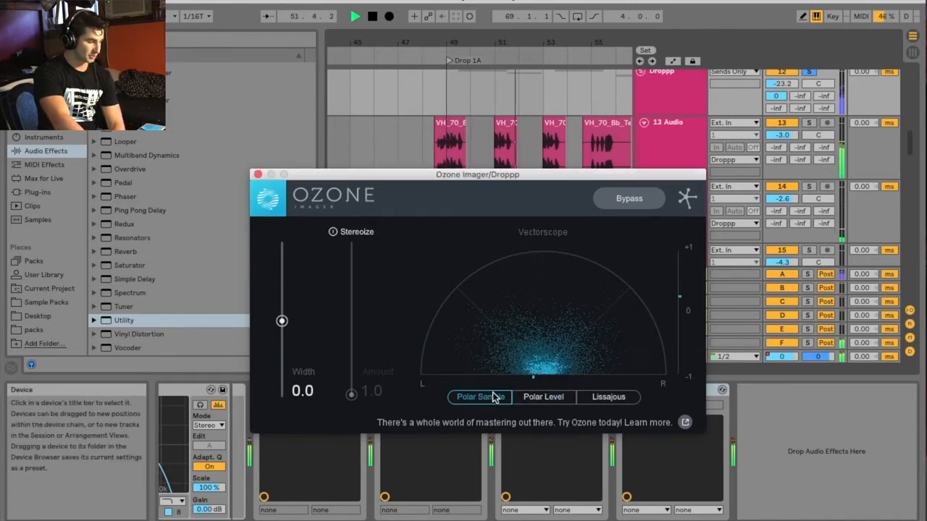
left_click(608, 397)
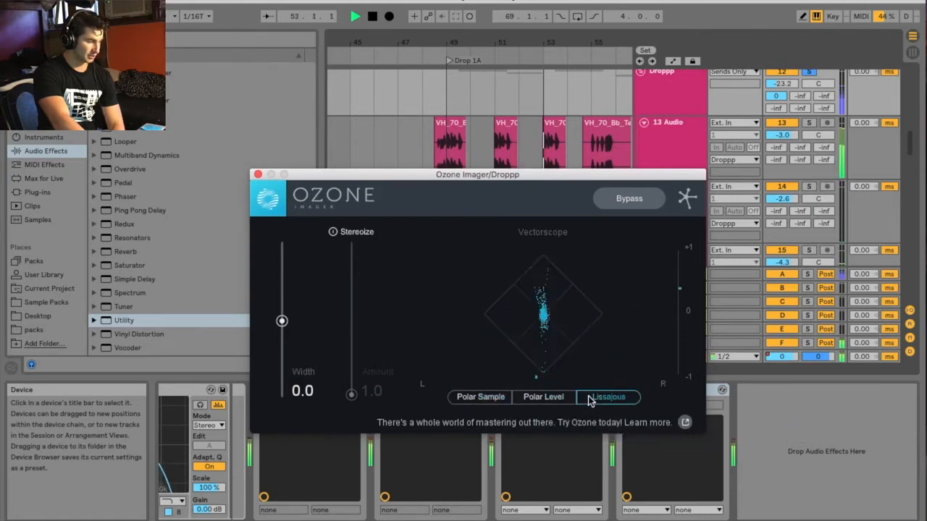
left_click(609, 397)
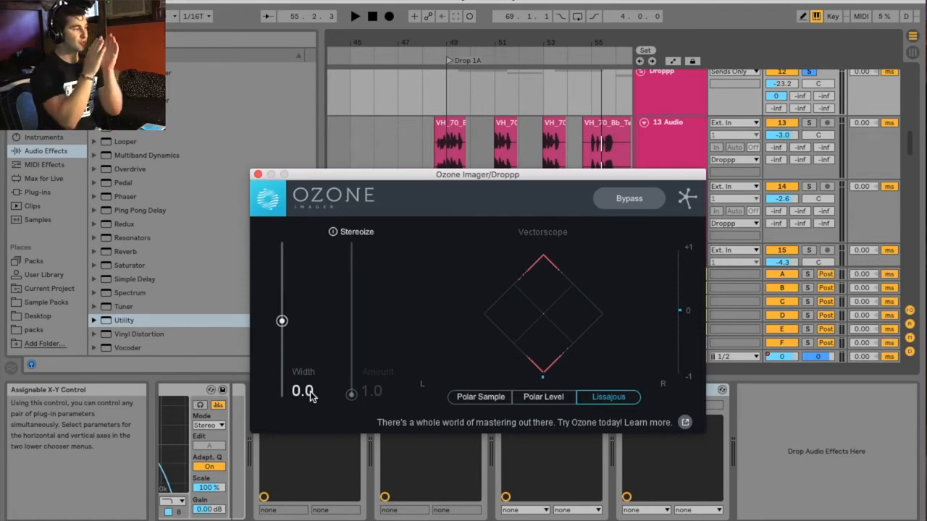
mouse_move(362, 314)
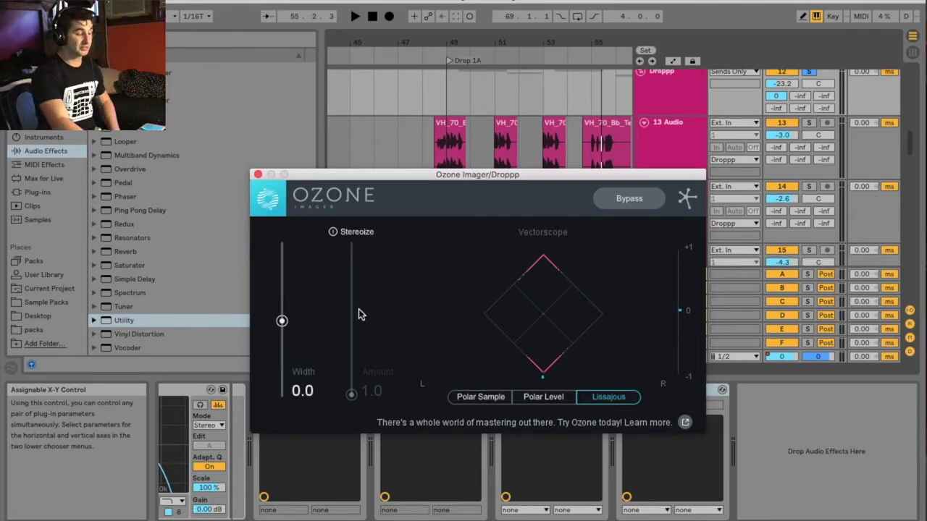
Return the vectorscope to Polar Level and raise Width from 0 to 100 during playback
left_click(543, 397)
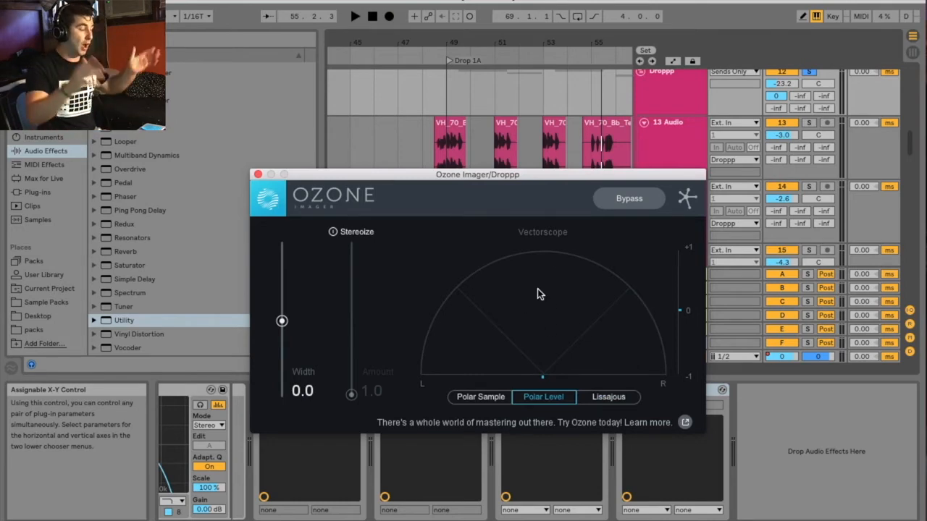
left_click(355, 16)
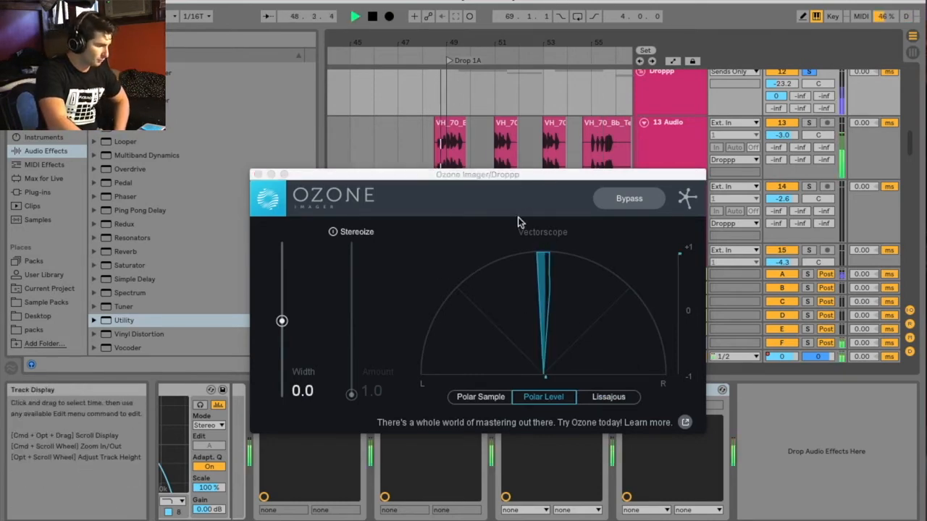
left_click_drag(281, 321, 281, 295)
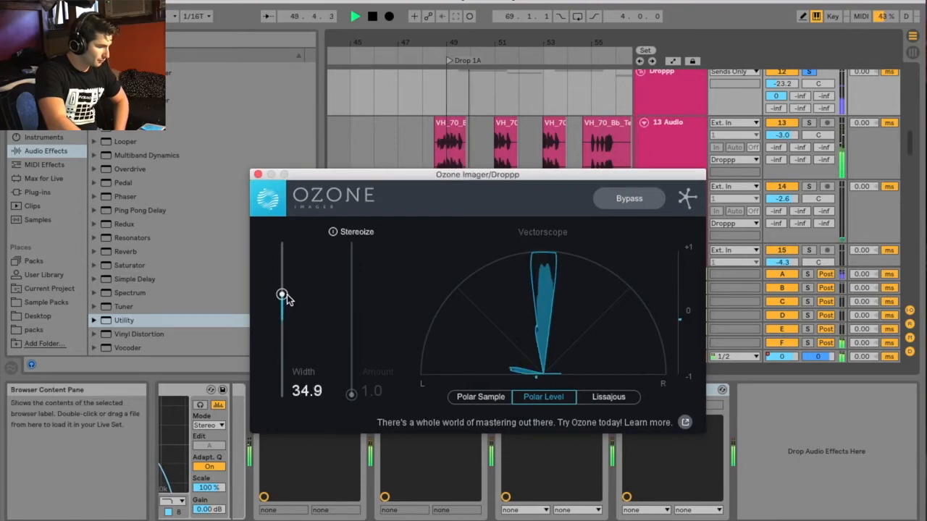
left_click_drag(281, 293, 281, 249)
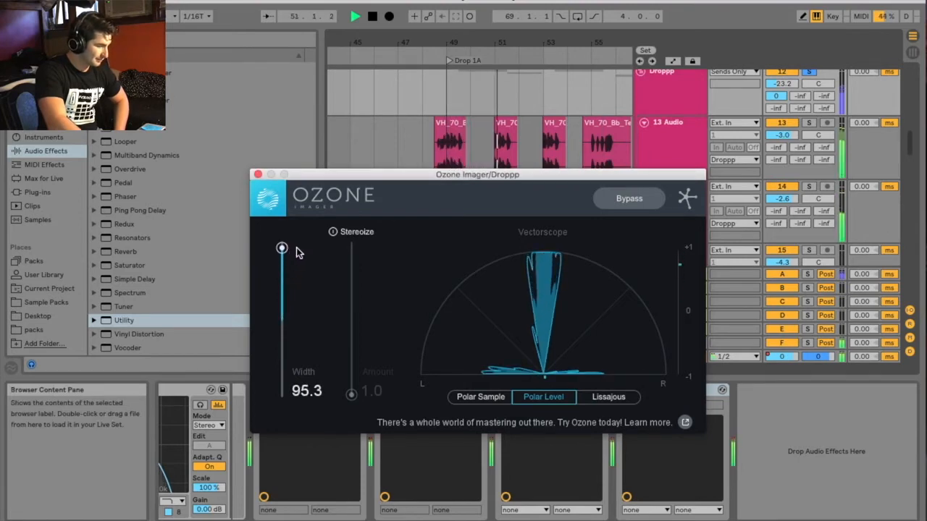
left_click_drag(281, 248, 281, 243)
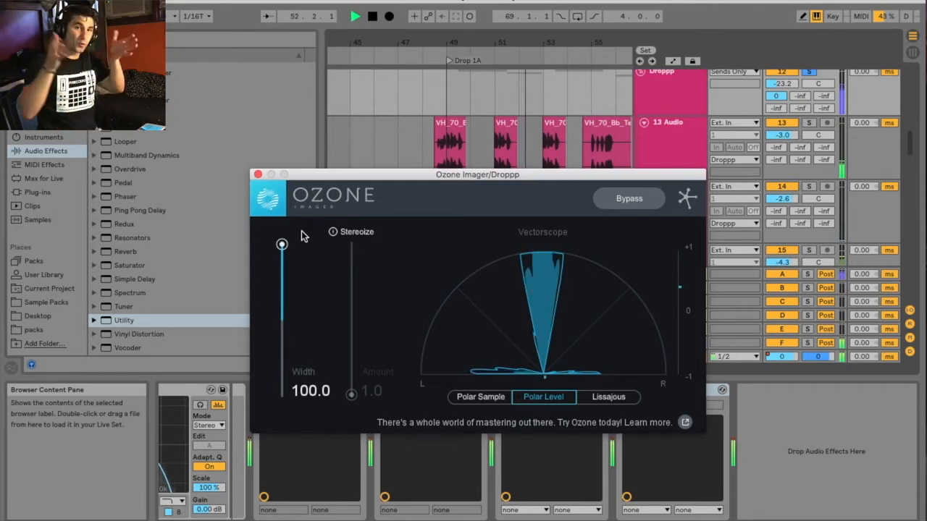
mouse_move(597, 345)
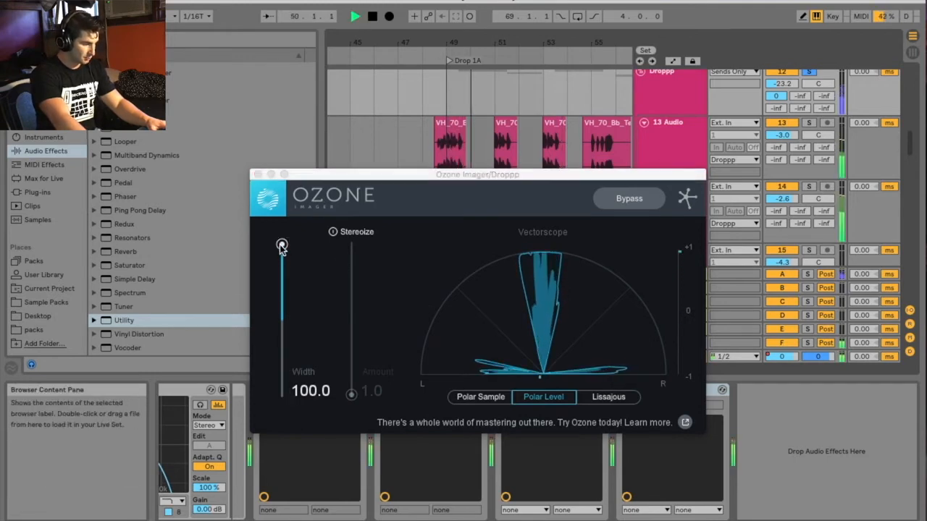
left_click_drag(281, 244, 281, 321)
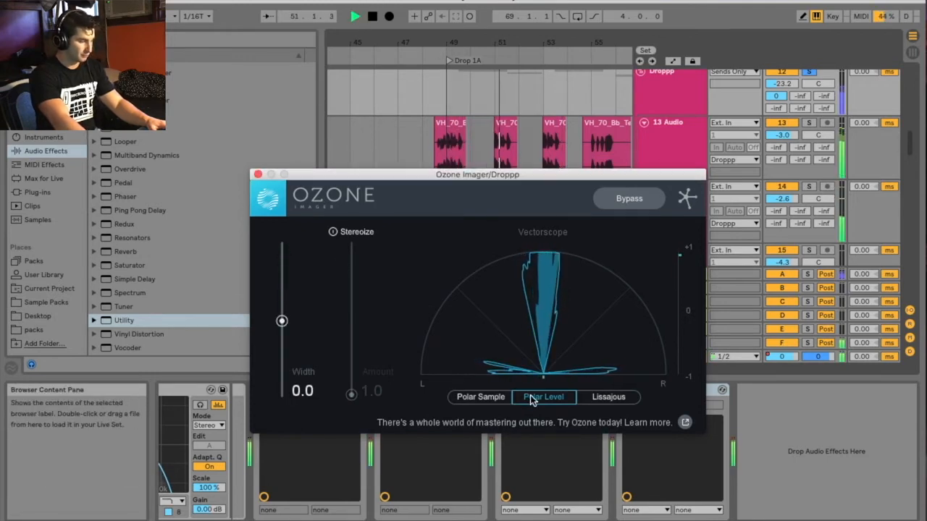
mouse_move(543, 397)
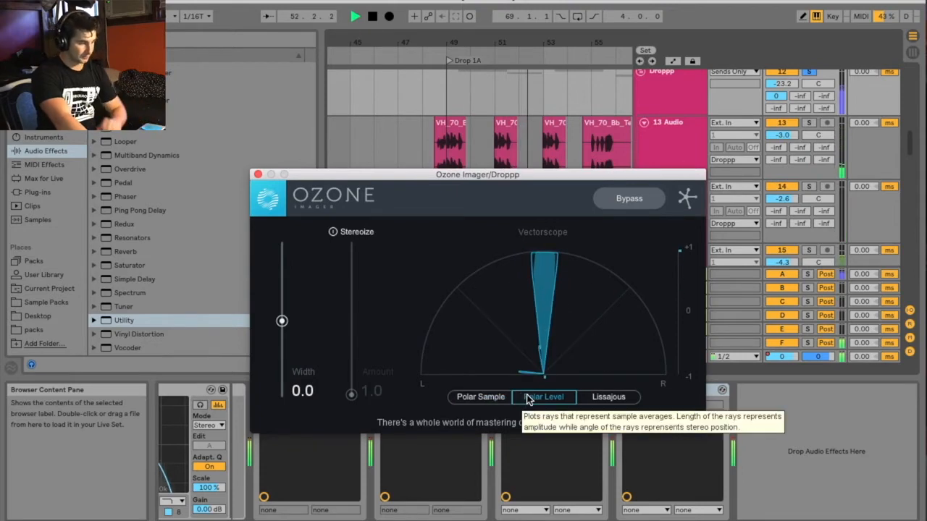
left_click_drag(281, 321, 281, 243)
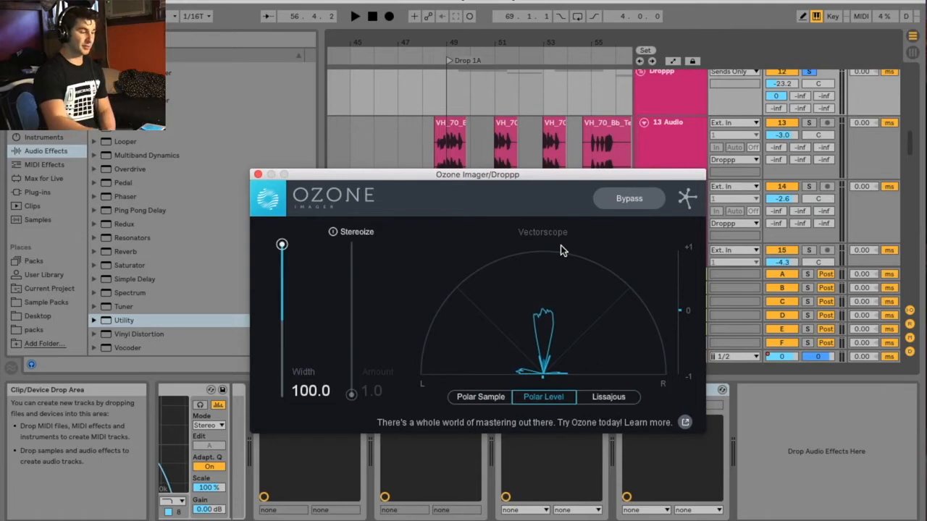
left_click(544, 397)
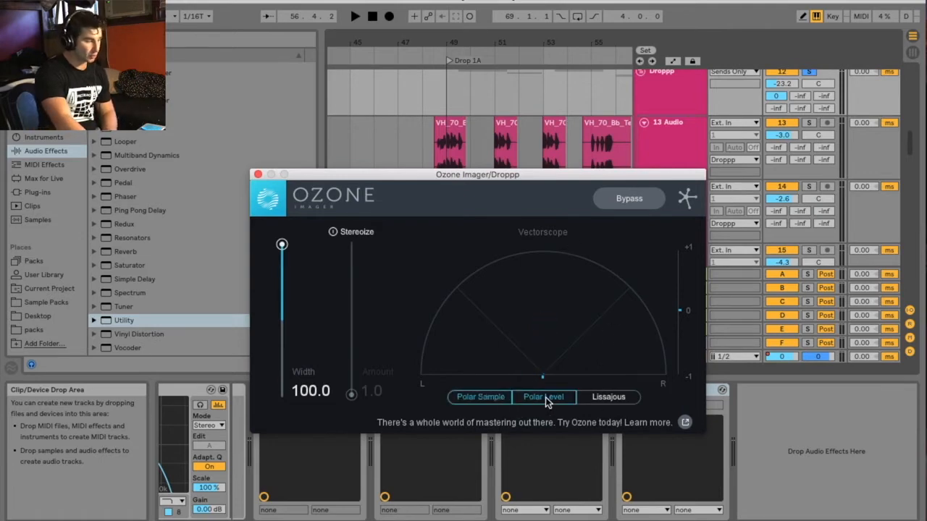
mouse_move(354, 246)
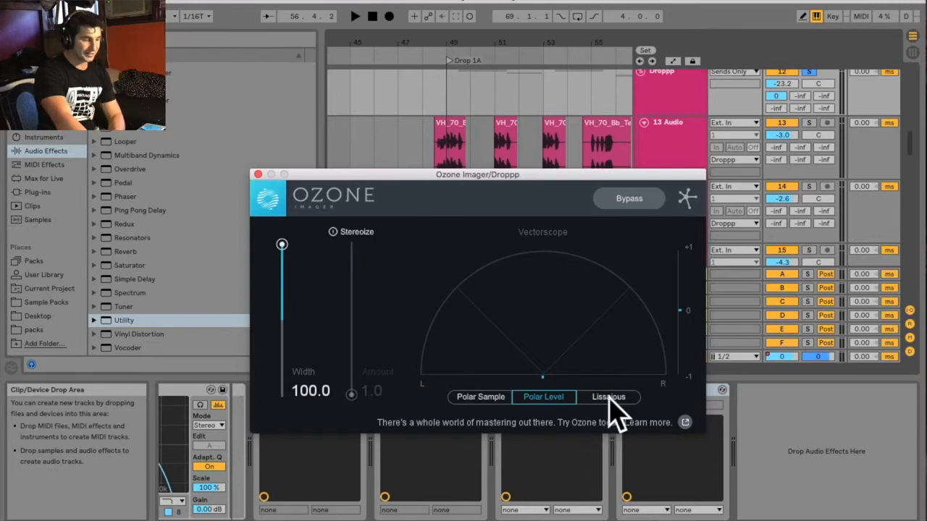
mouse_move(608, 397)
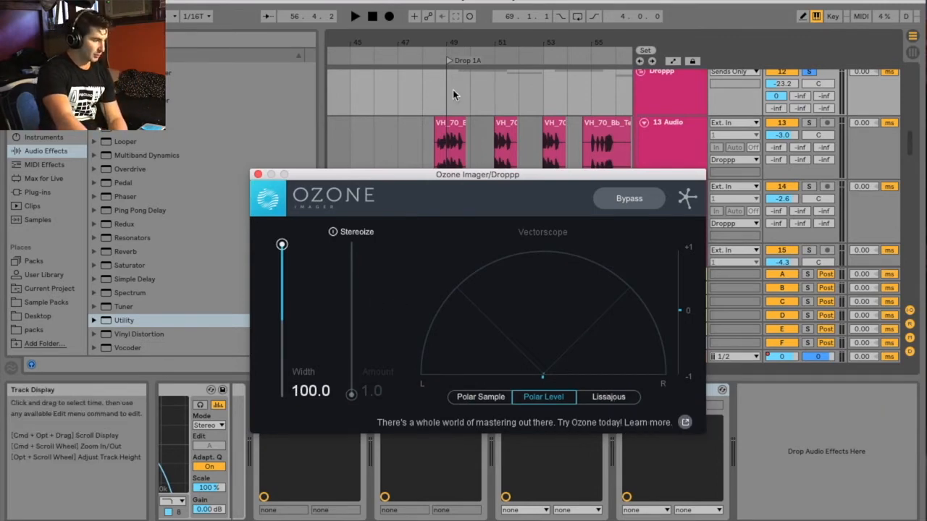
left_click_drag(281, 243, 281, 252)
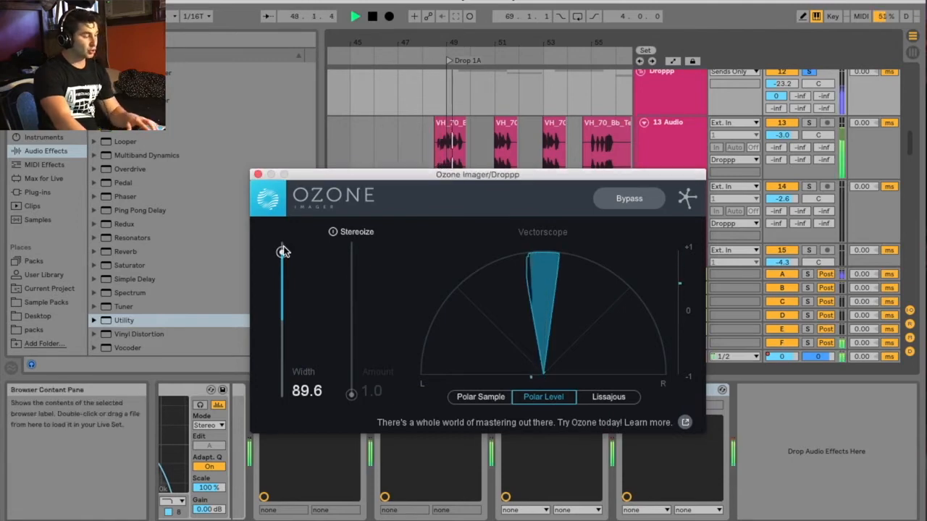
left_click_drag(281, 249, 281, 322)
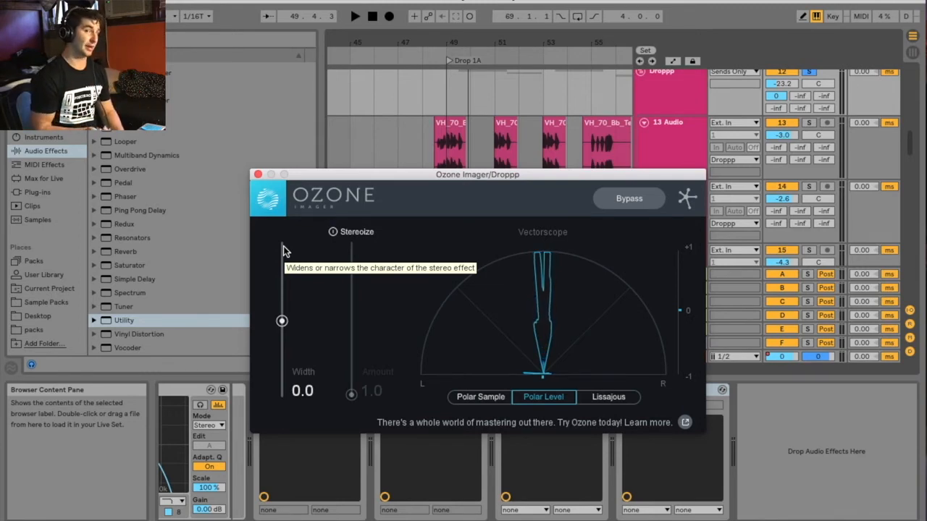
mouse_move(281, 331)
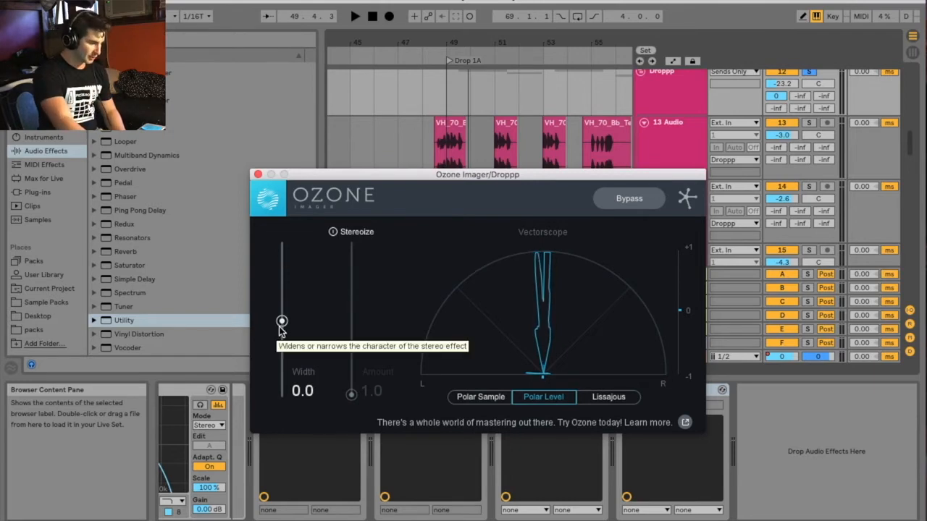
left_click_drag(281, 322, 281, 243)
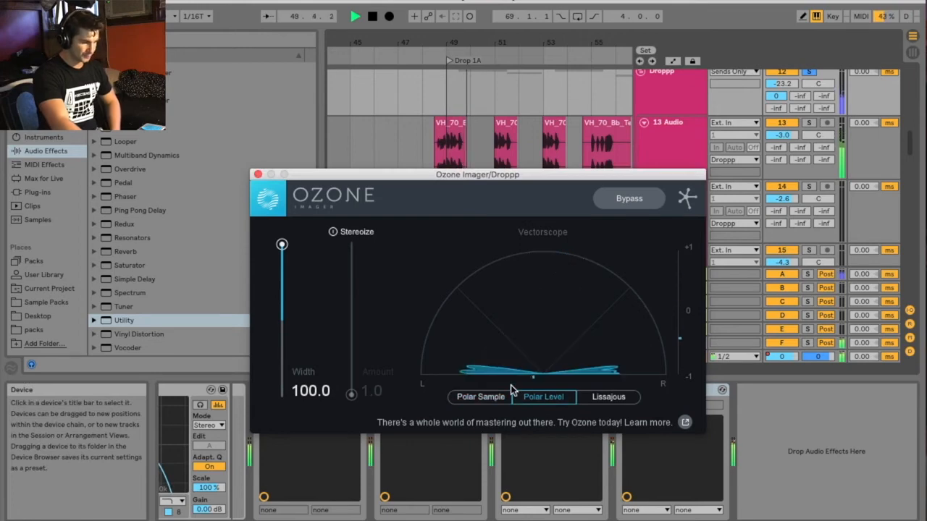
left_click(542, 397)
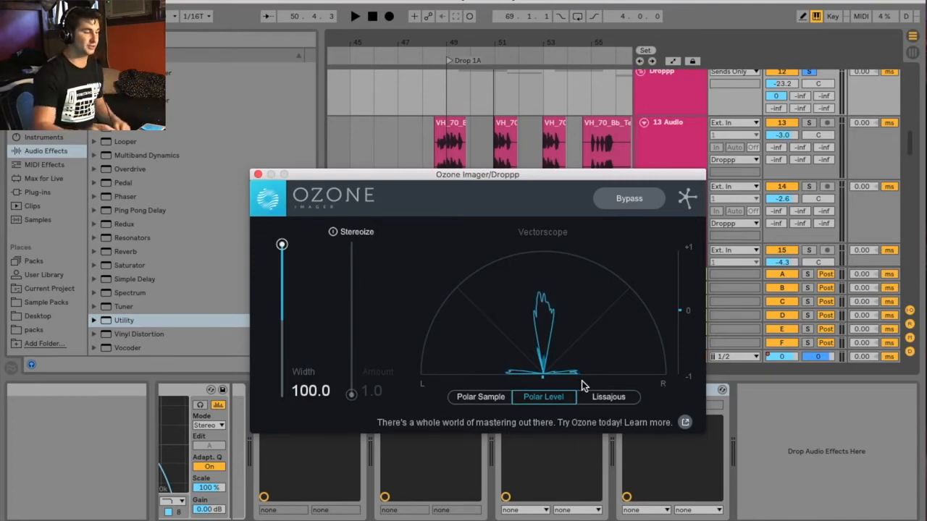
mouse_move(452, 113)
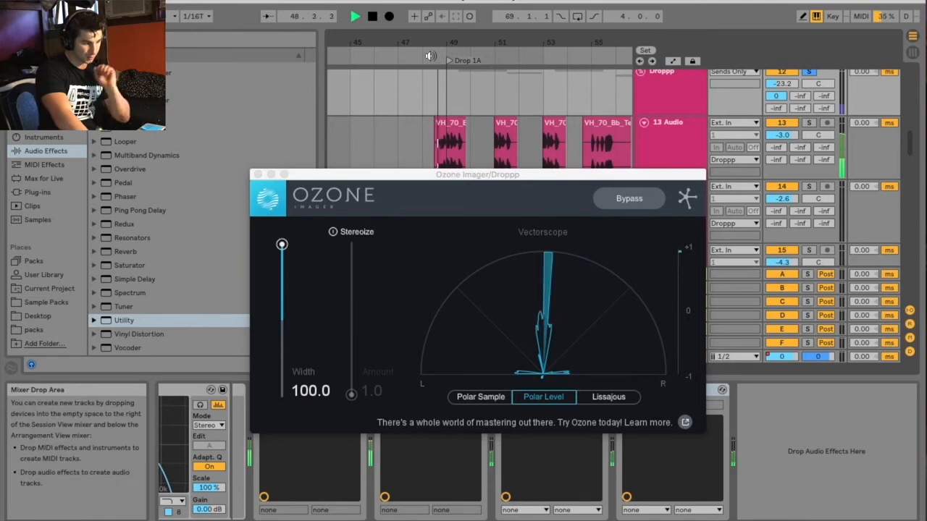
Pull the Width slider from 100 all the way down to -100
left_click_drag(281, 243, 281, 258)
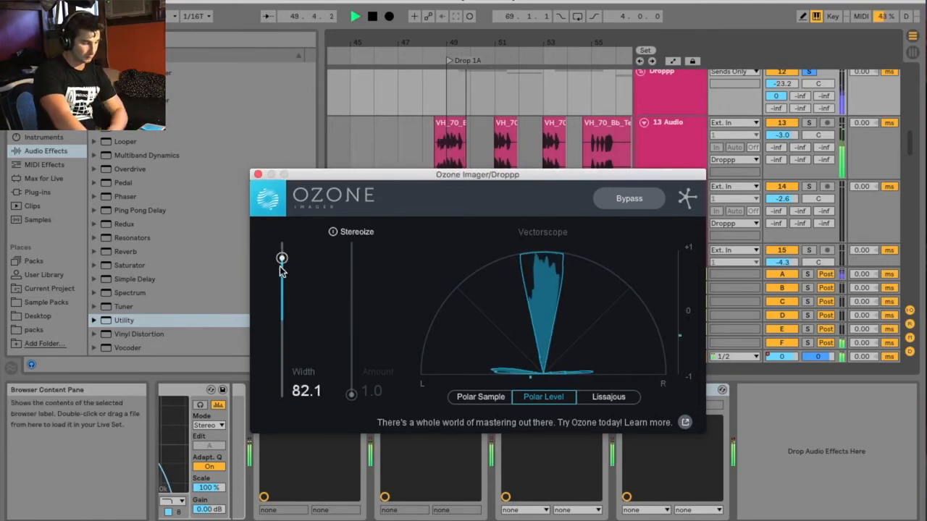
left_click_drag(281, 258, 281, 397)
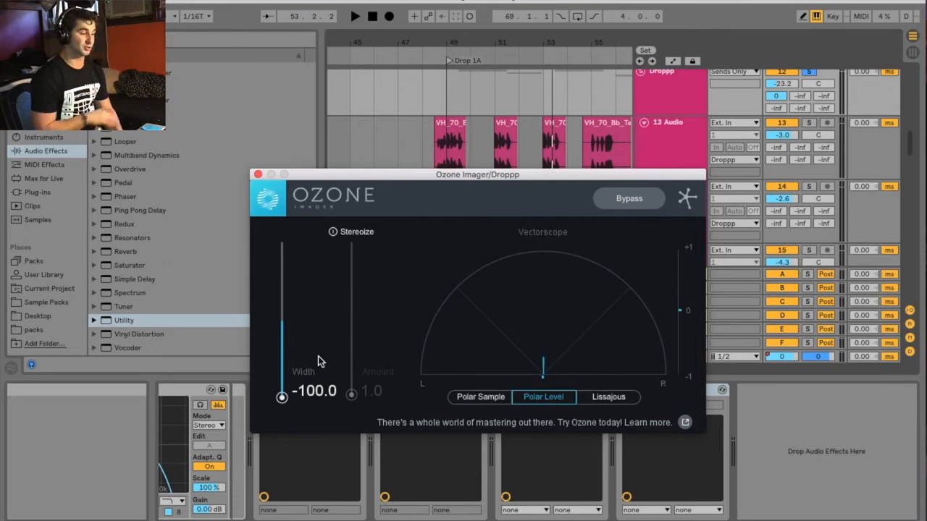
mouse_move(283, 336)
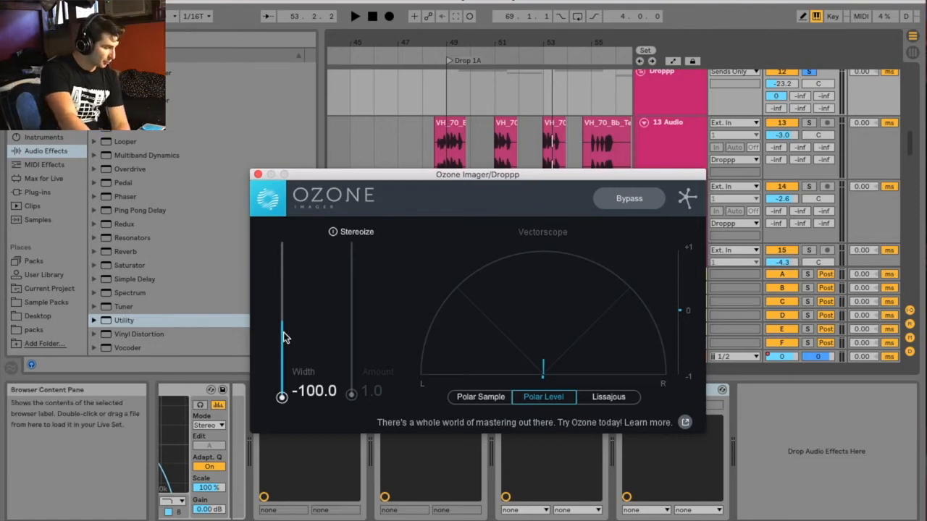
Reset Width to 0 and switch Stereoize on at amount 1.0
left_click_drag(281, 394, 281, 322)
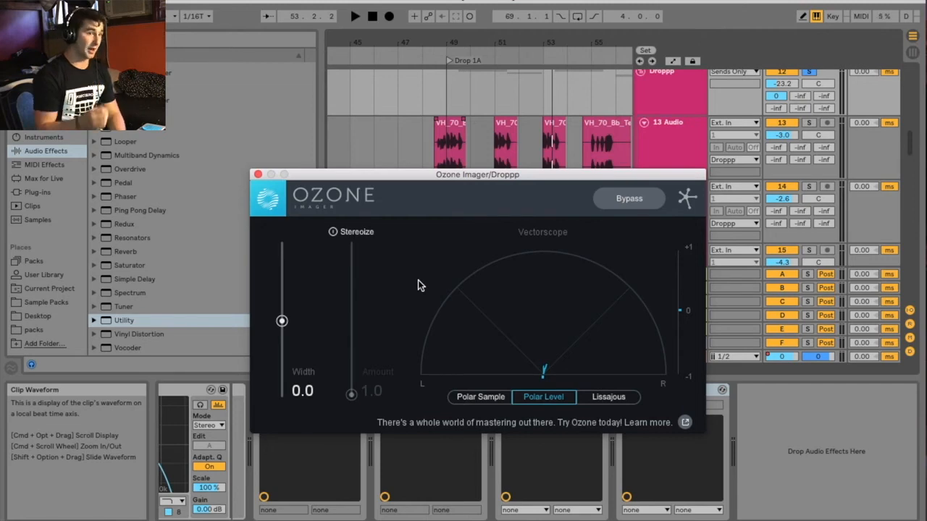
left_click(357, 231)
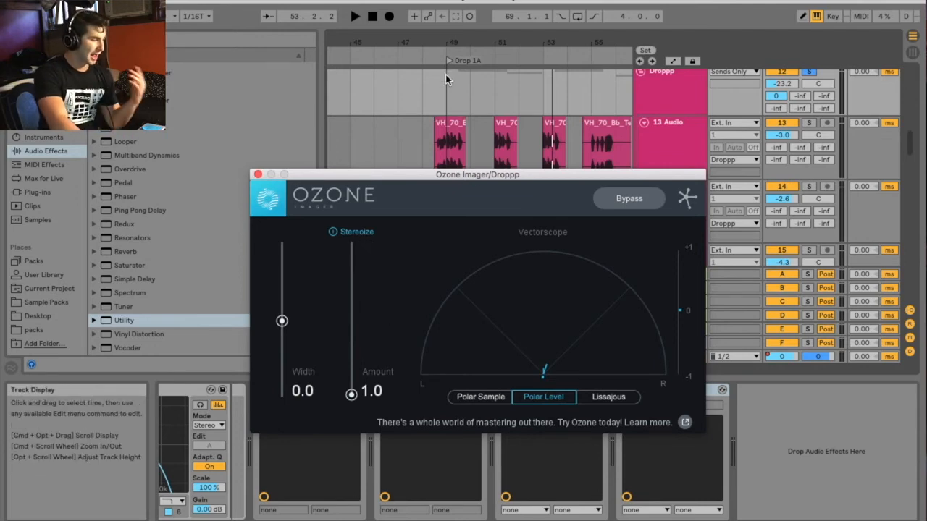
mouse_move(328, 325)
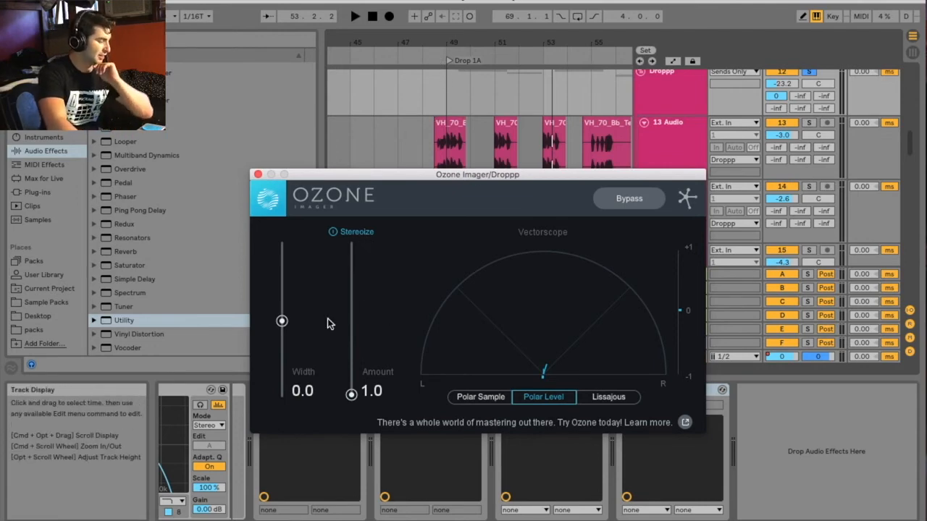
Sweep the Stereoize amount between 1.0 and 20, keeping Width at 0, ending at 20.0
left_click_drag(281, 321, 281, 397)
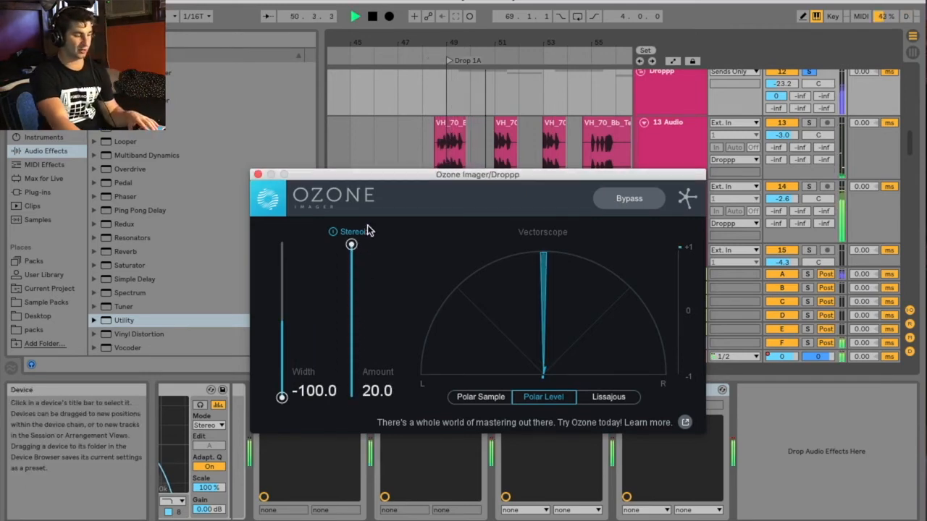
left_click_drag(281, 397, 281, 322)
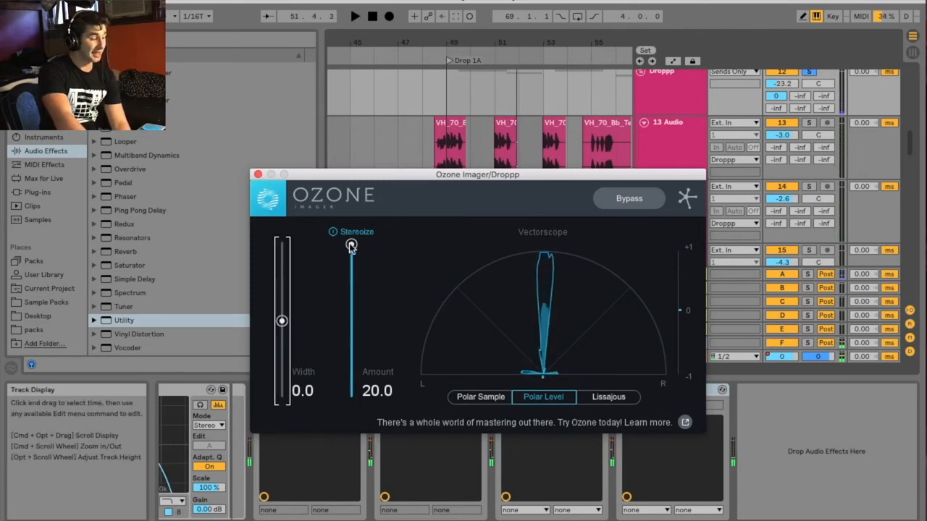
left_click_drag(351, 245, 350, 394)
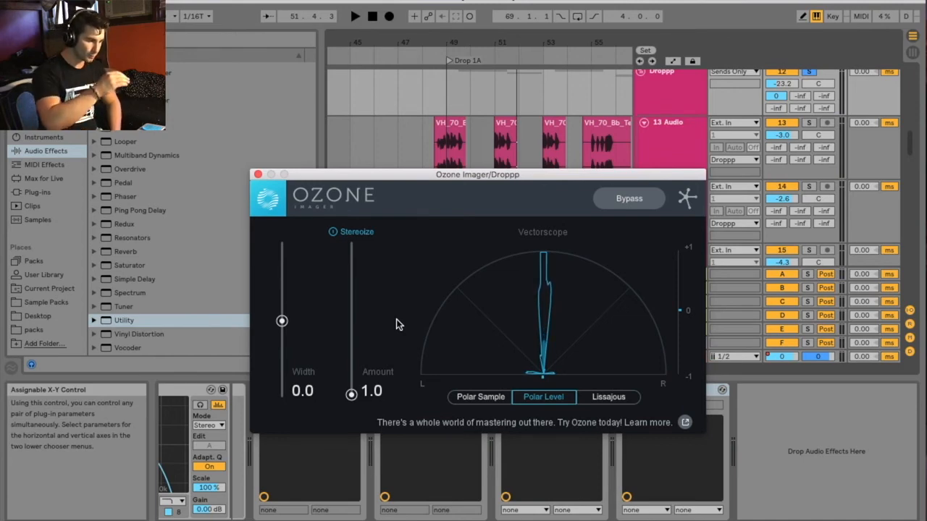
left_click_drag(350, 394, 351, 243)
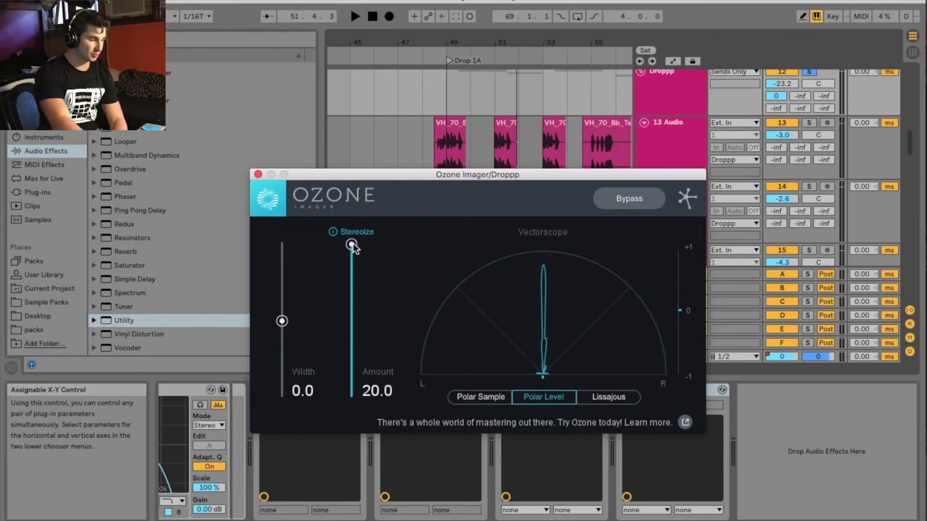
Lower the Stereoize amount through 3.6 and 6.0 to settle at a subtle 2.1
left_click_drag(352, 244, 352, 374)
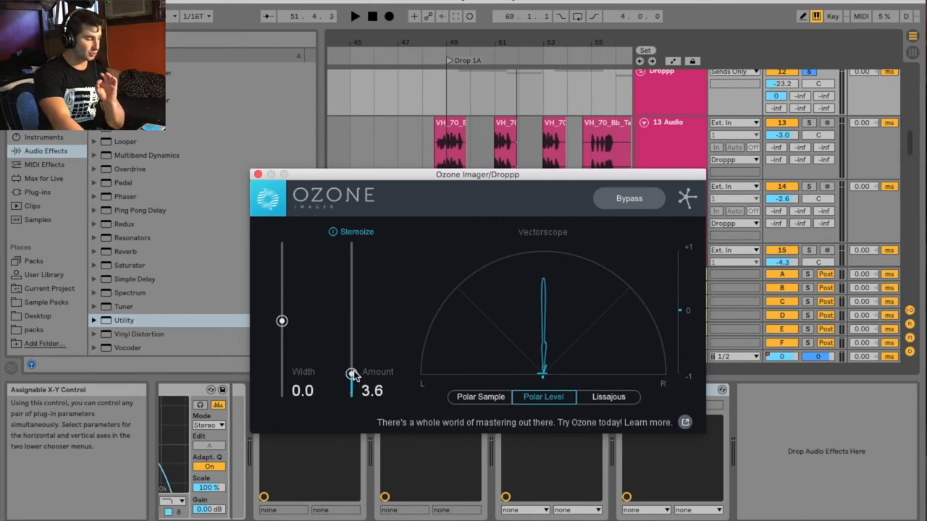
left_click_drag(354, 374, 353, 354)
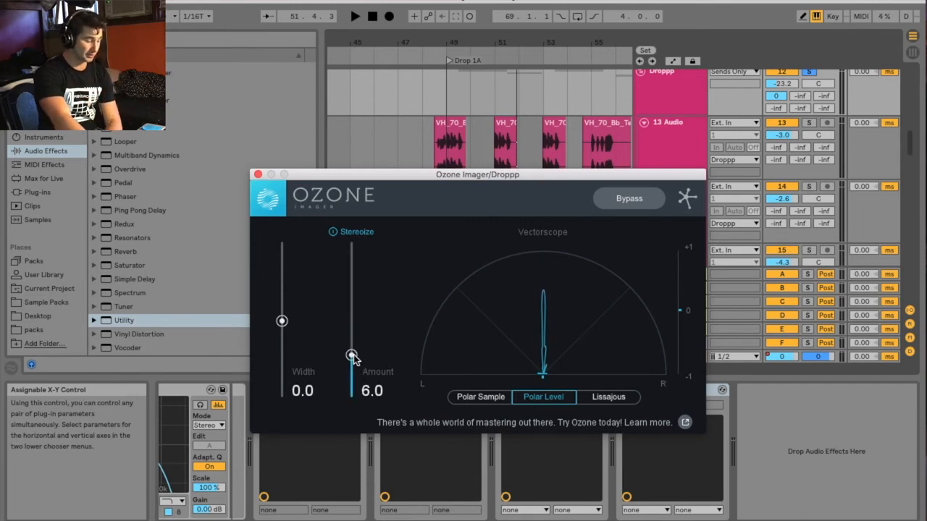
left_click_drag(350, 355, 350, 388)
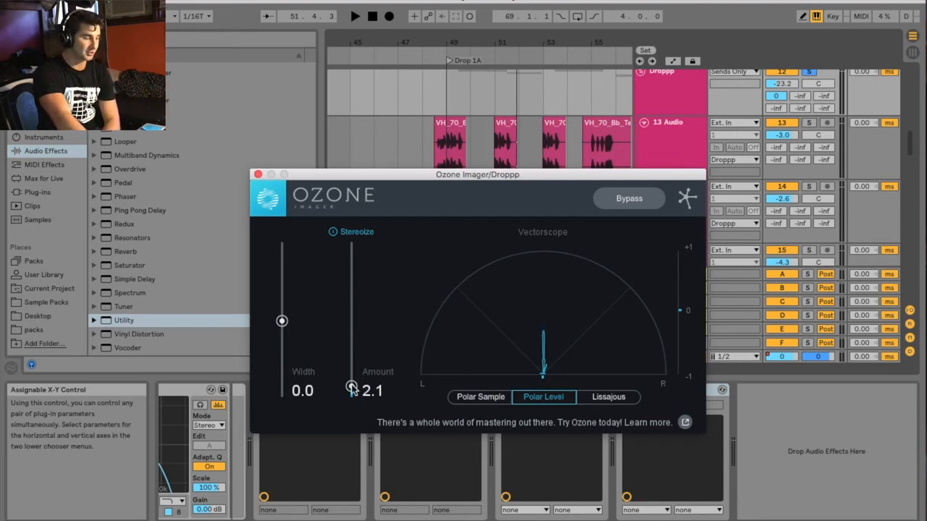
mouse_move(351, 388)
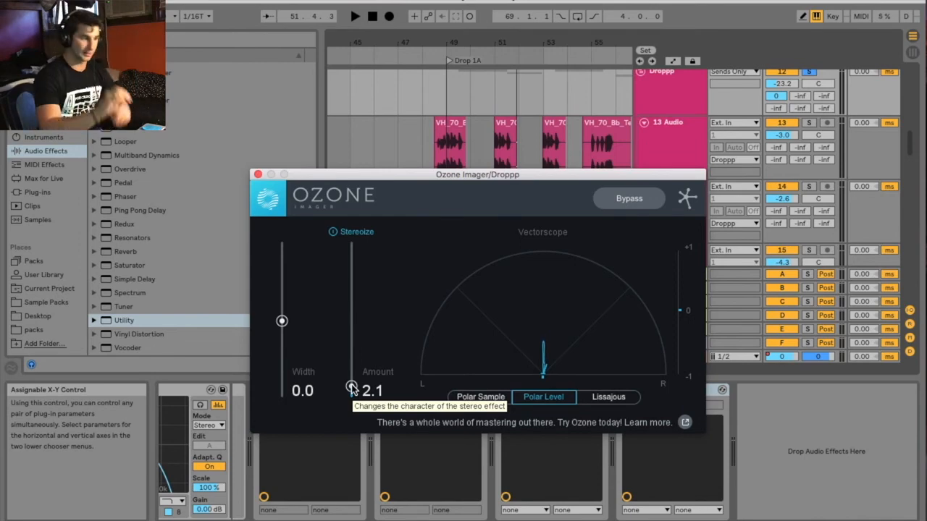
mouse_move(359, 255)
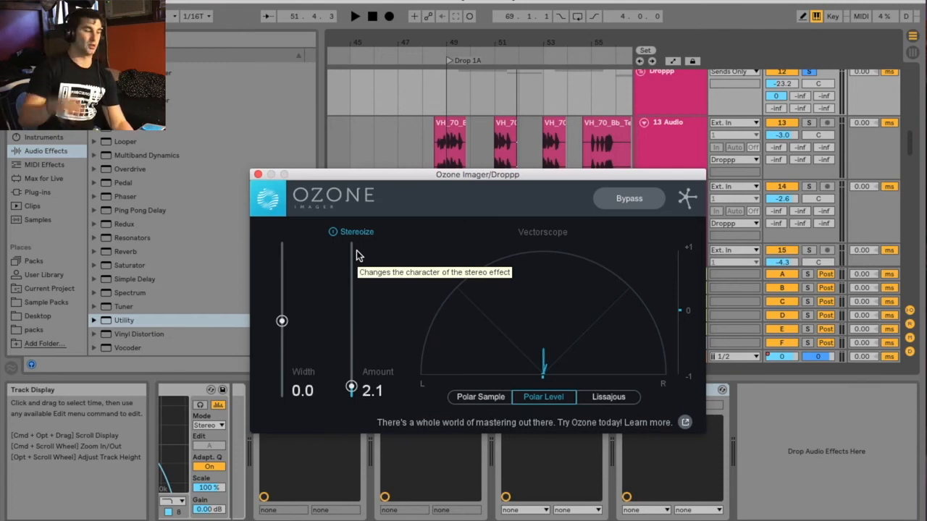
mouse_move(391, 296)
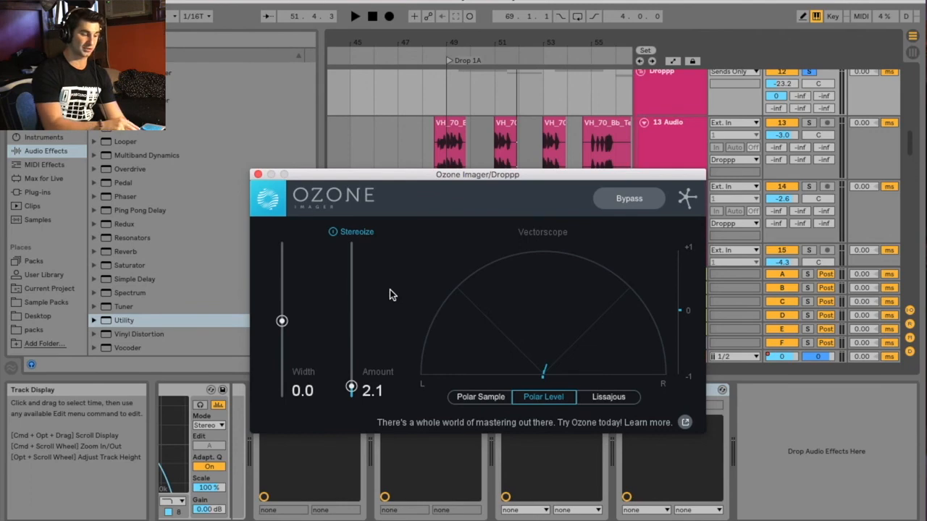
mouse_move(504, 363)
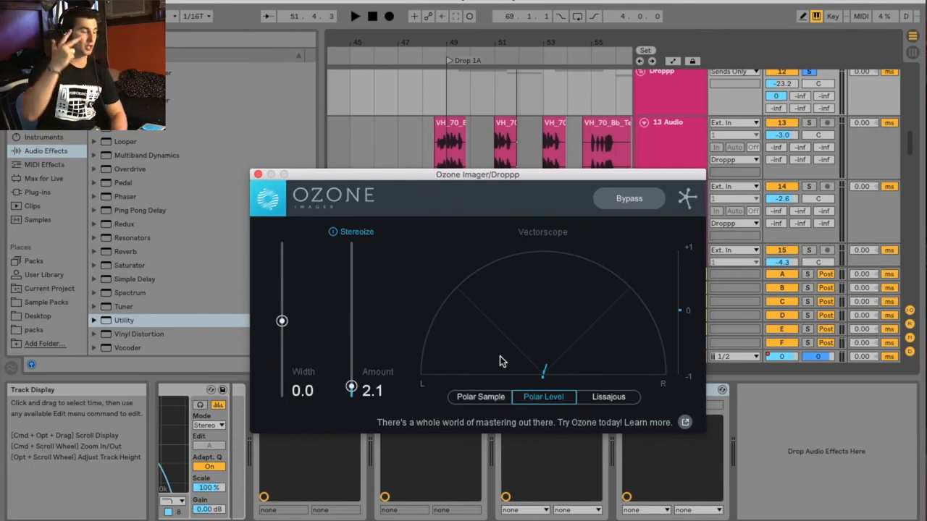